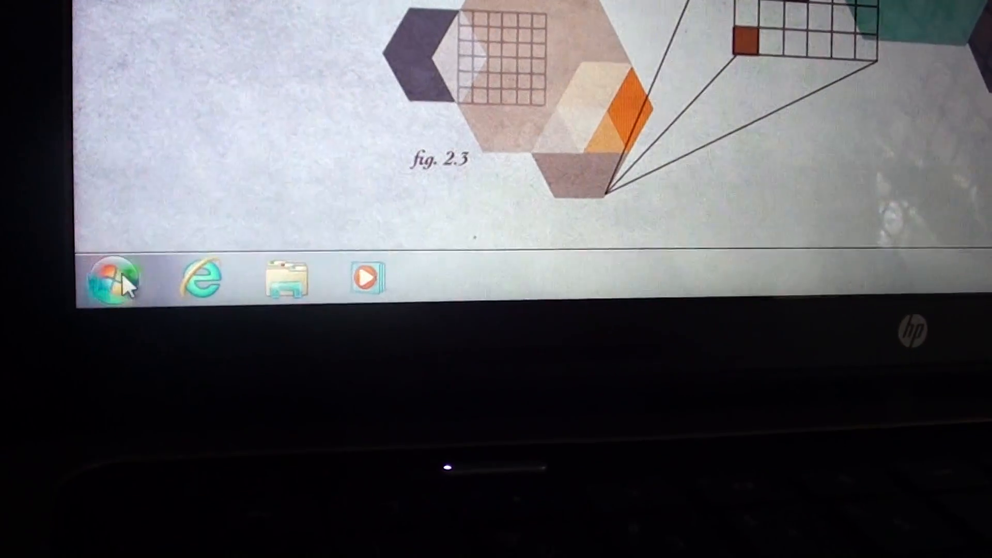
# - Launch HP Recovery Manager from the Start menu's Recovery Manager program folder
pyautogui.click(111, 277)
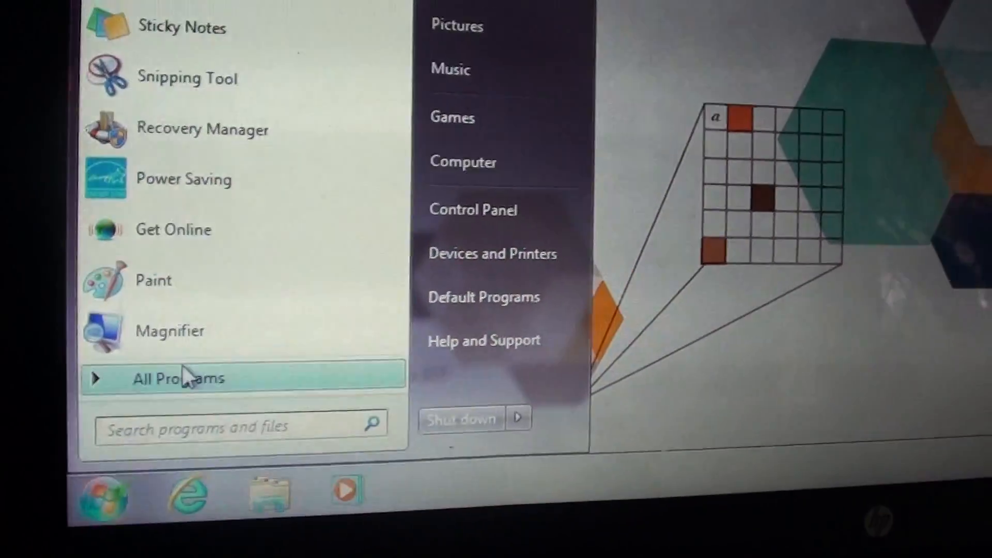
pyautogui.click(181, 377)
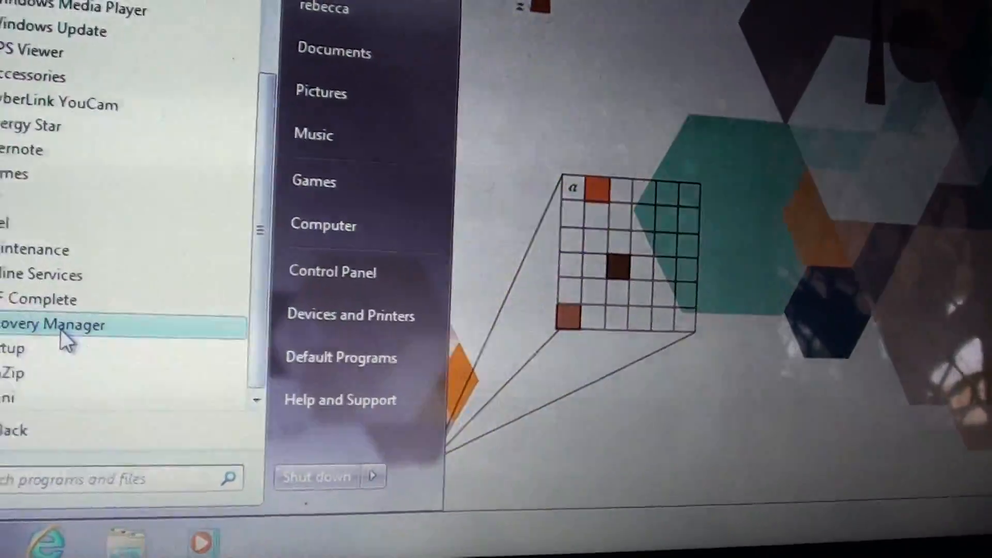
pyautogui.click(54, 324)
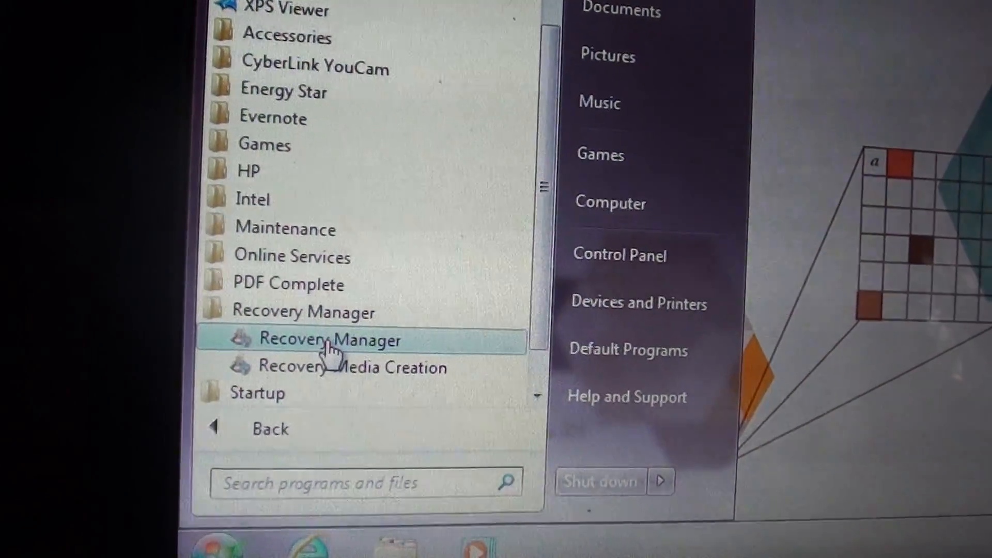
pyautogui.click(329, 340)
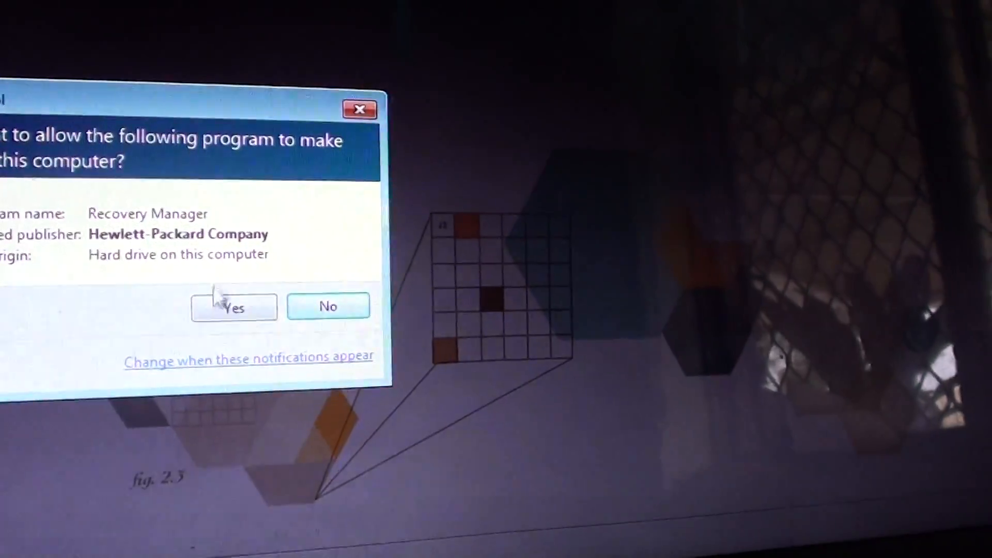
# - Approve the User Account Control prompt with Yes to open Recovery Manager's welcome screen
pyautogui.click(234, 307)
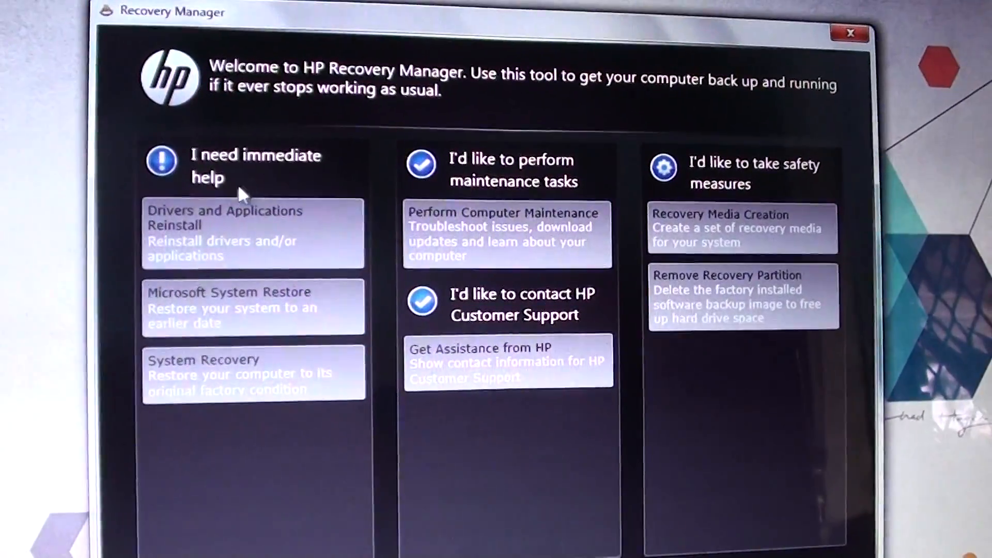
# - Choose System Recovery to factory condition and confirm rebooting into the recovery environment
pyautogui.click(253, 373)
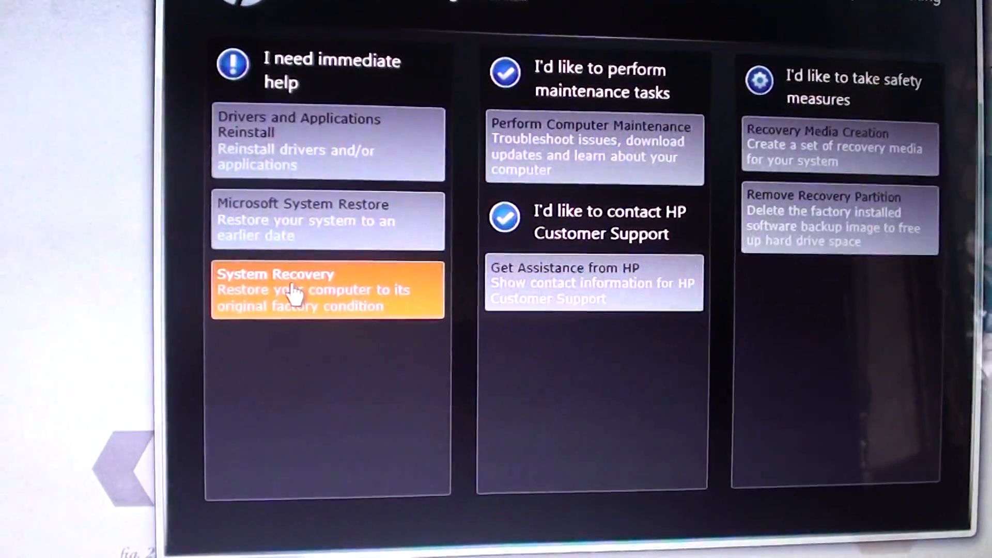
pyautogui.click(328, 290)
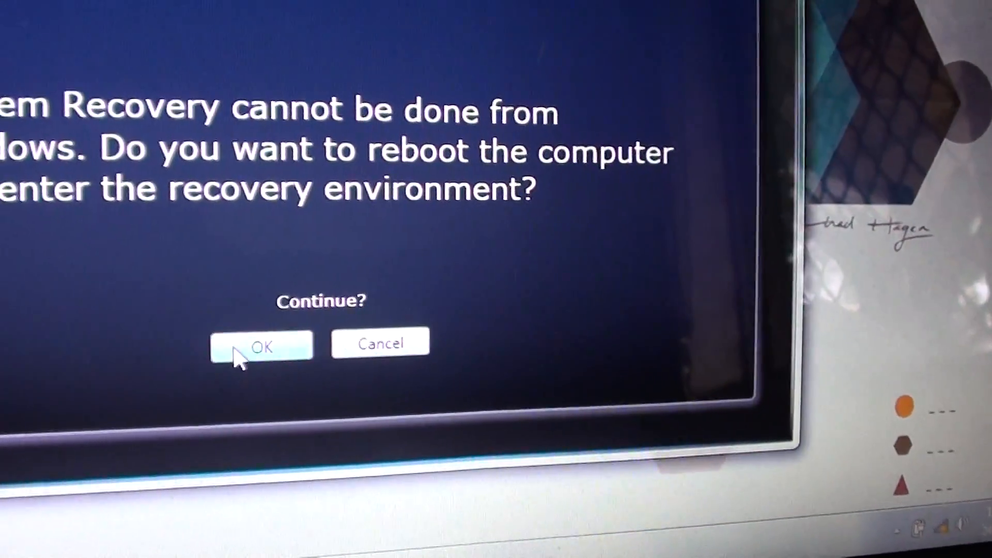
pyautogui.click(261, 346)
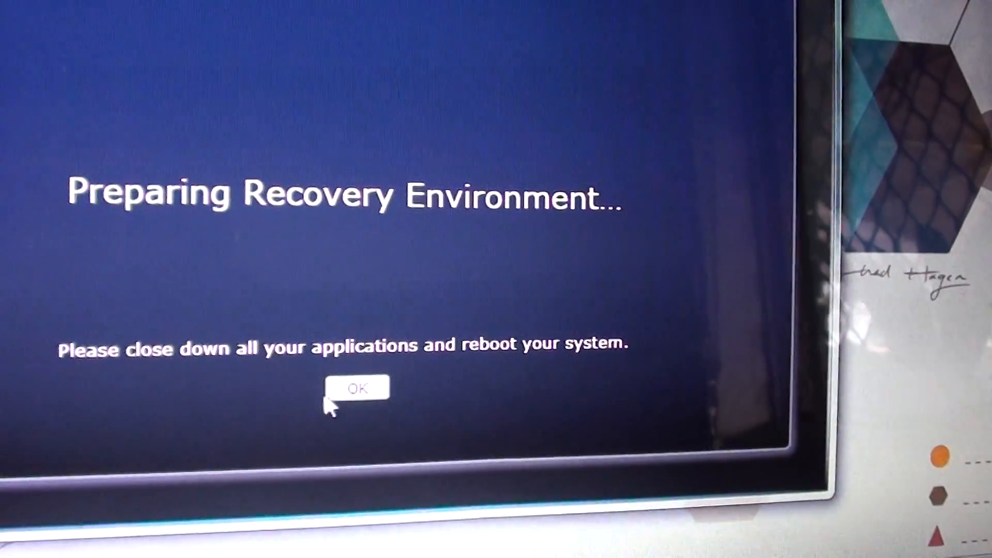
pyautogui.click(357, 388)
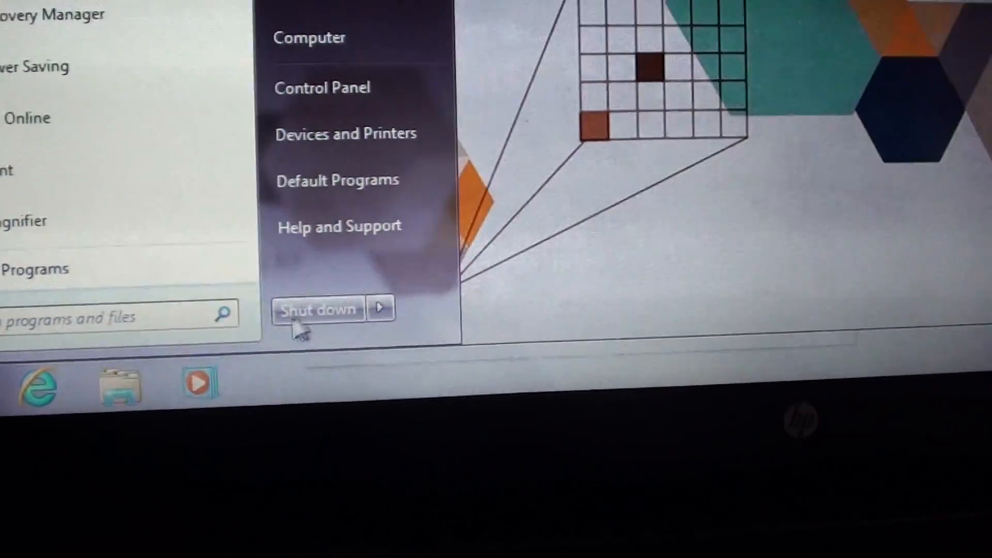
pyautogui.click(378, 308)
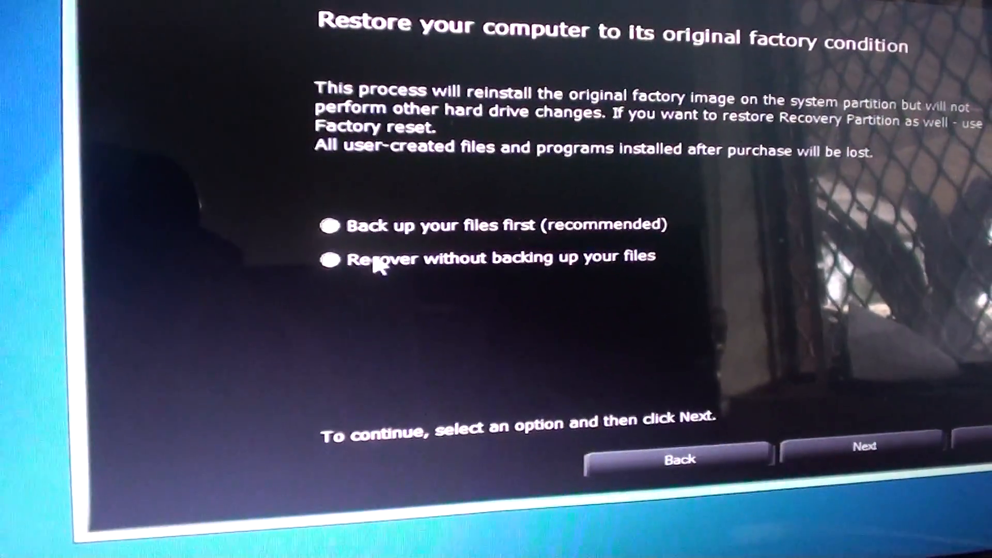
# - Choose 'Recover without backing up your files' and begin the factory image restore
pyautogui.click(330, 258)
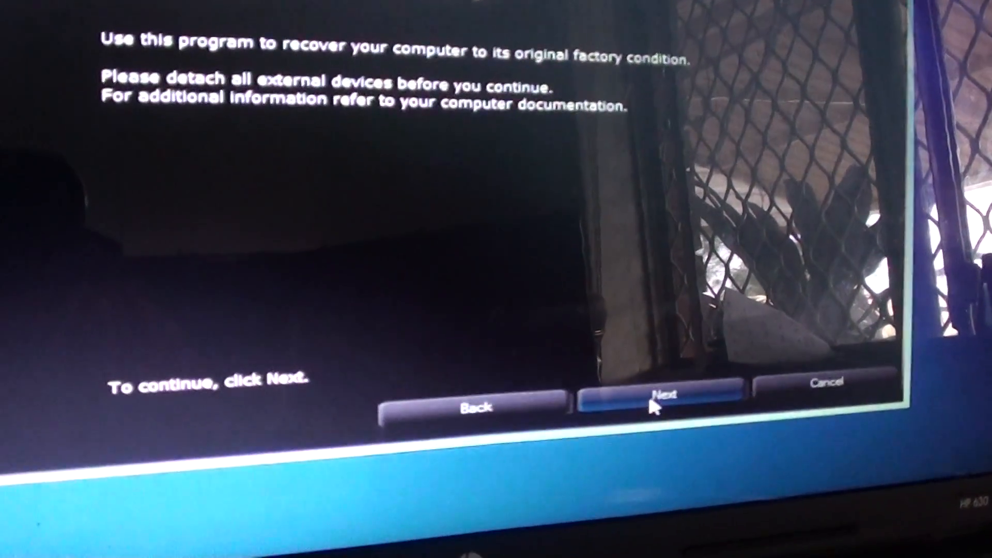
pyautogui.click(658, 395)
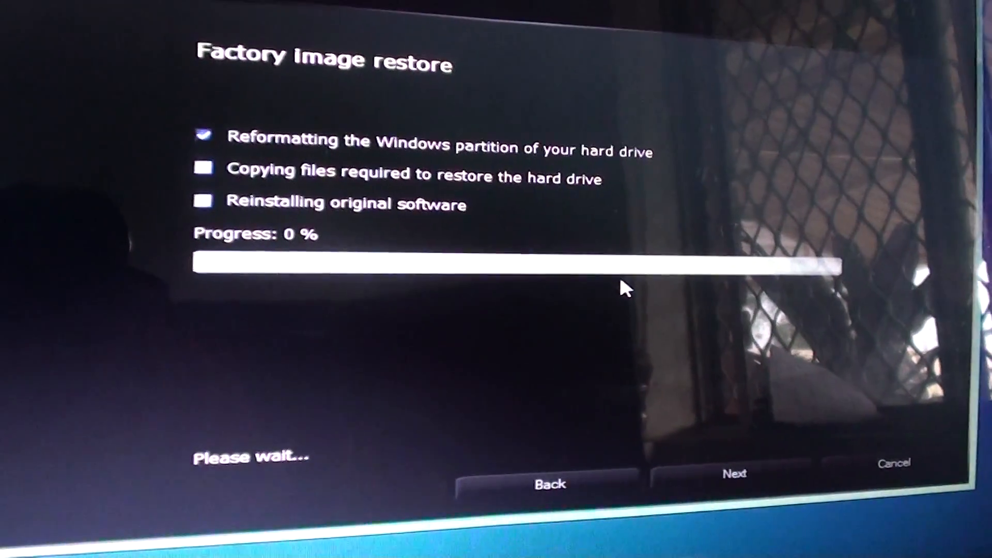